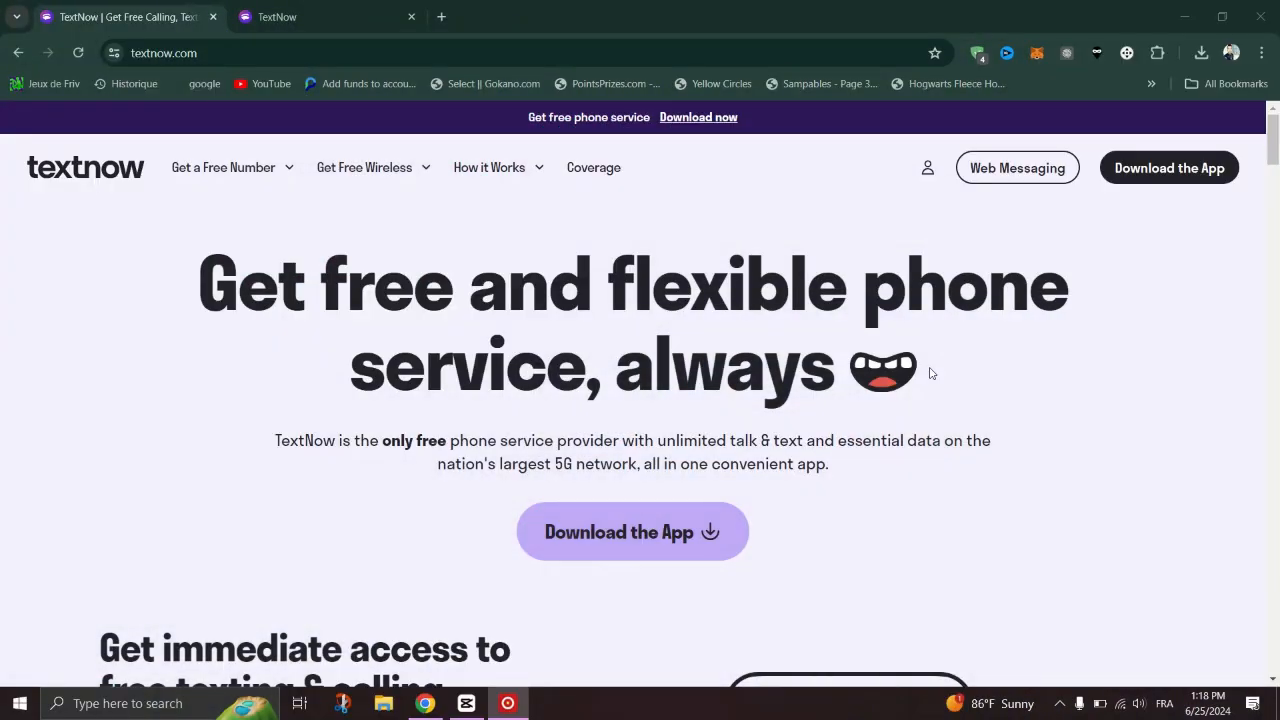
scroll("down", 3)
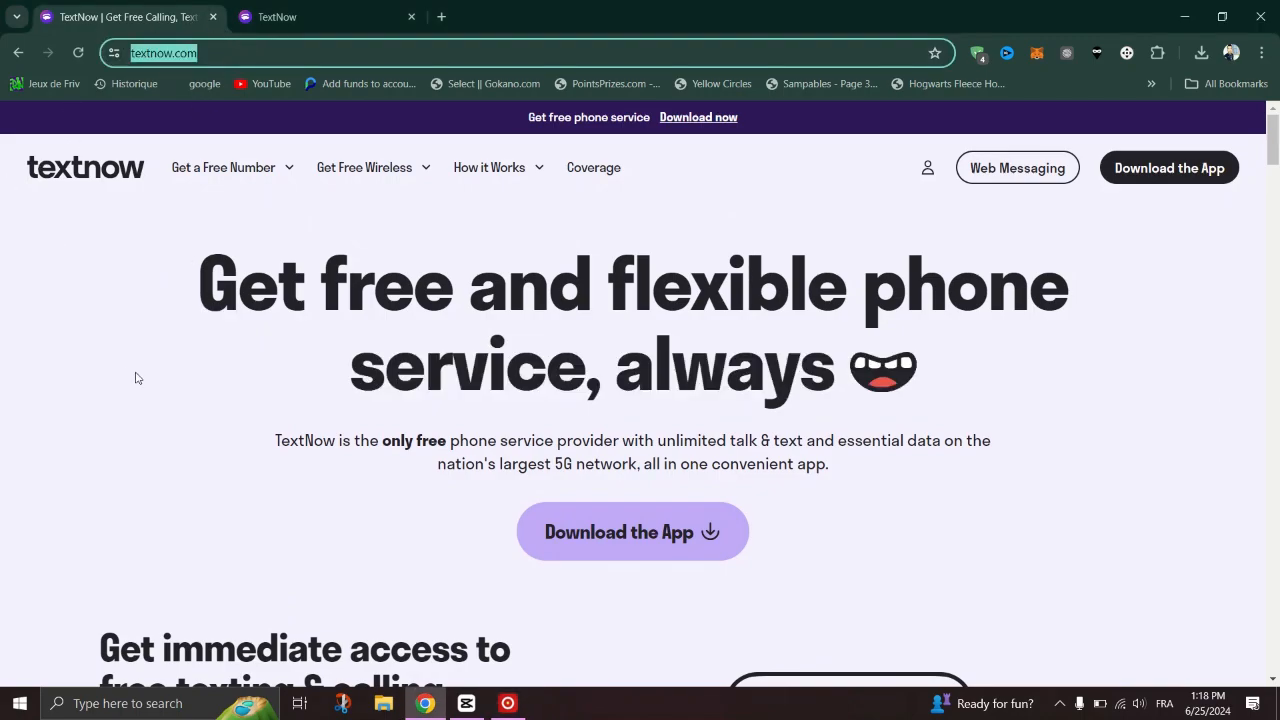
scroll("down", 3)
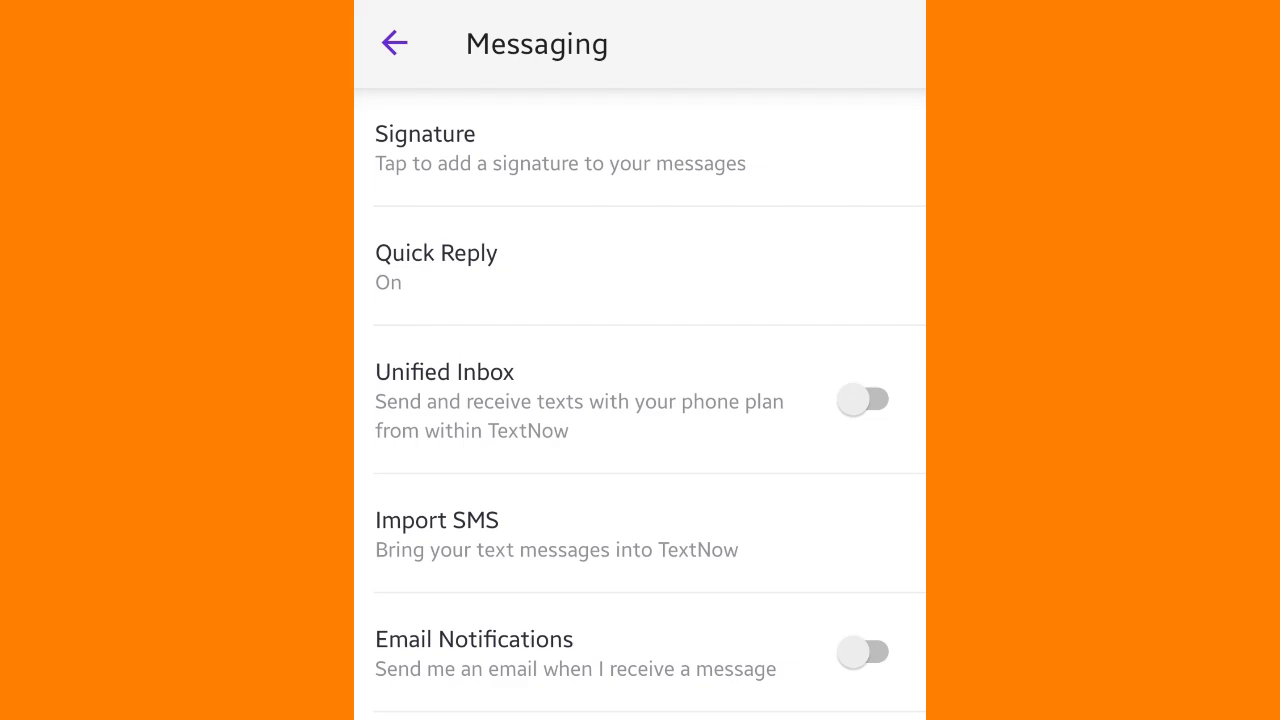
left_click(394, 43)
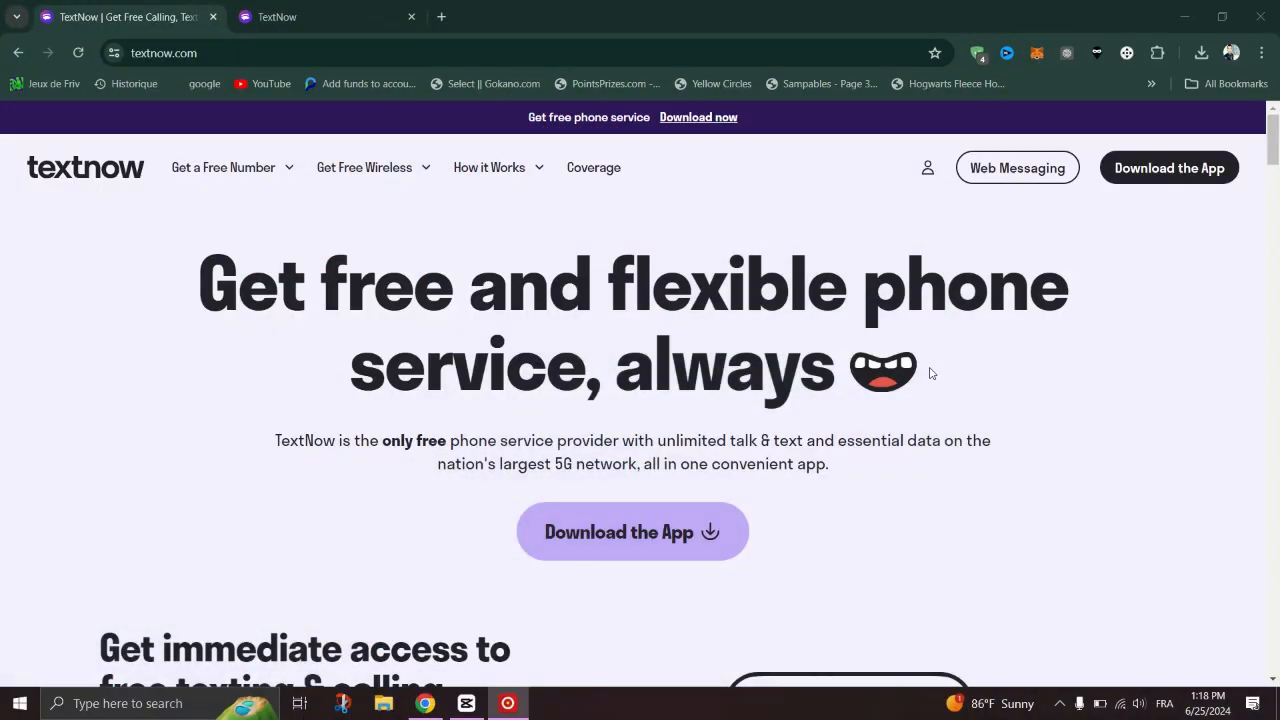
scroll("down", 3)
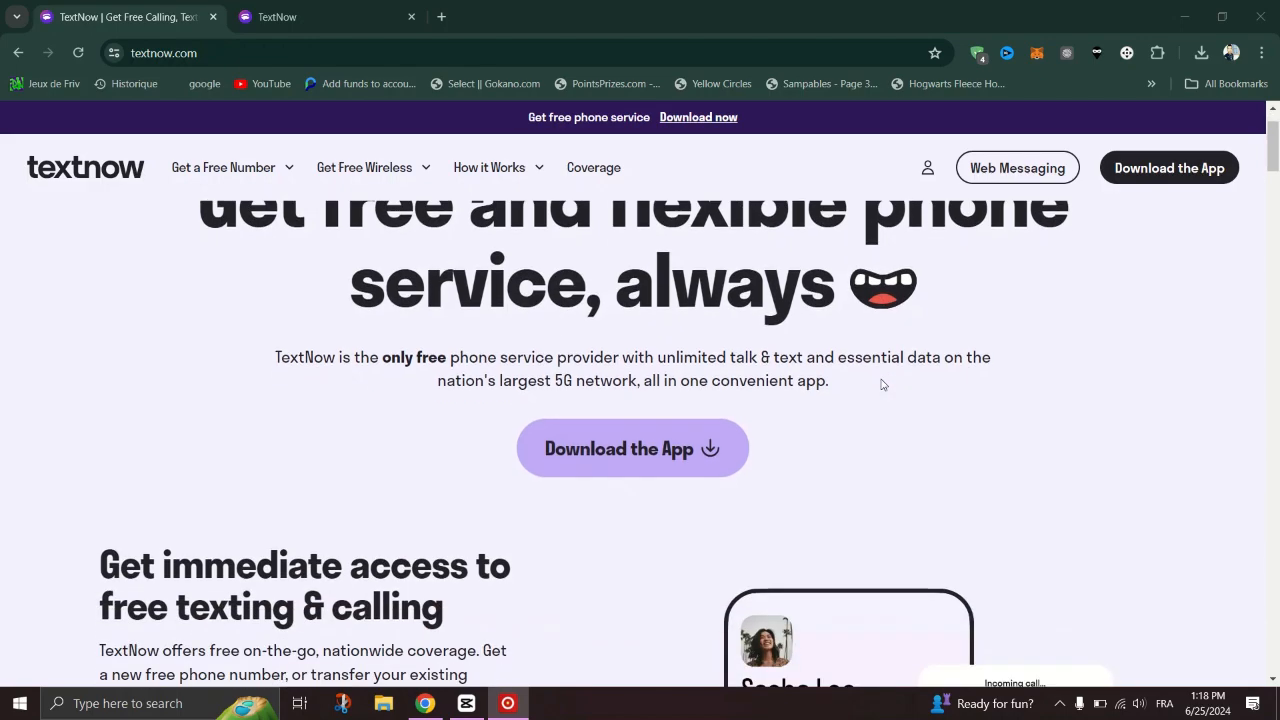